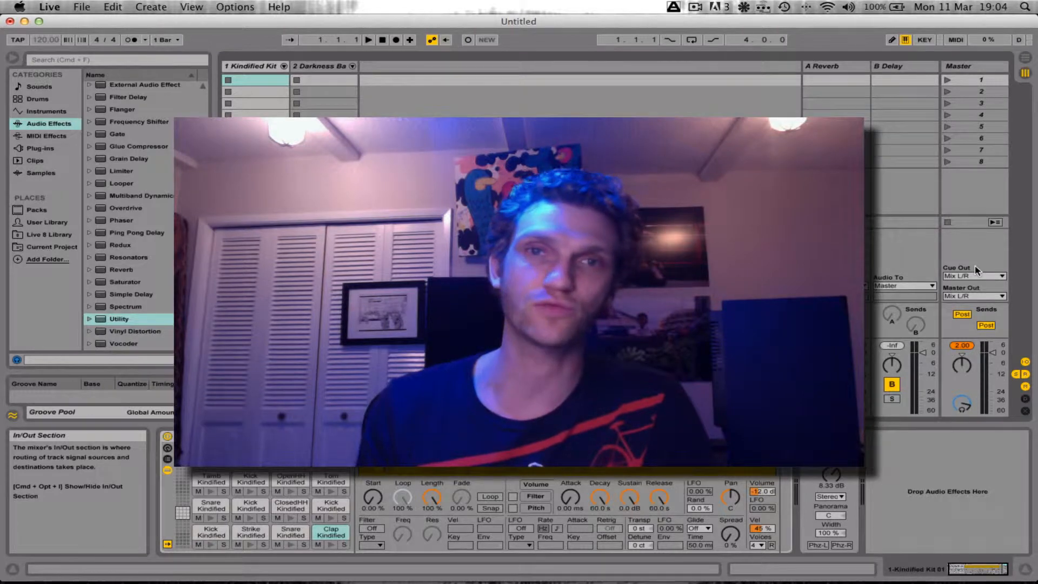
Leave the Ableton Live set and bring Logic Pro to the front with Cmd+Tab.
key("cmd")
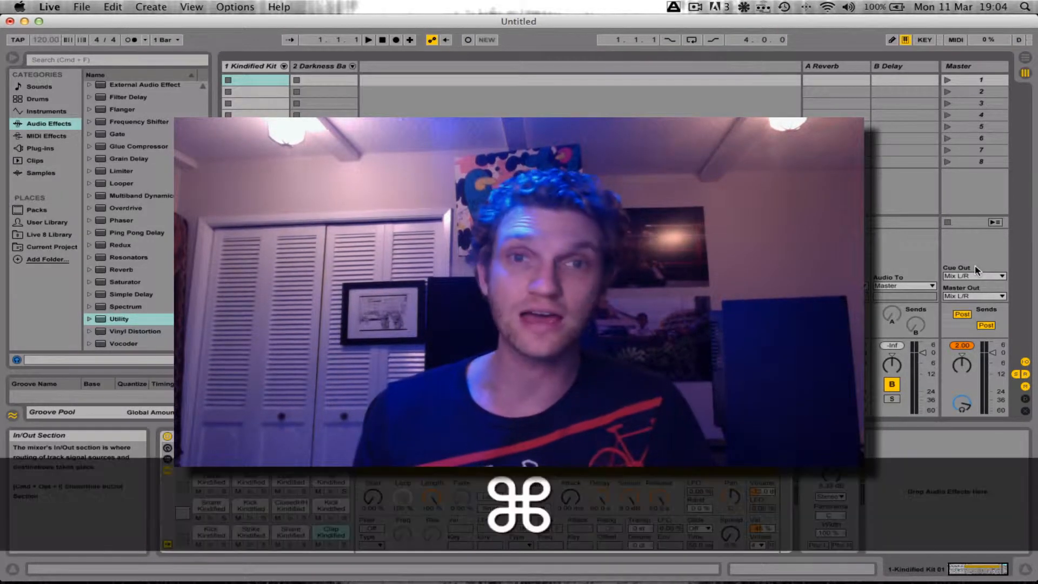
key("Cmd+Tab")
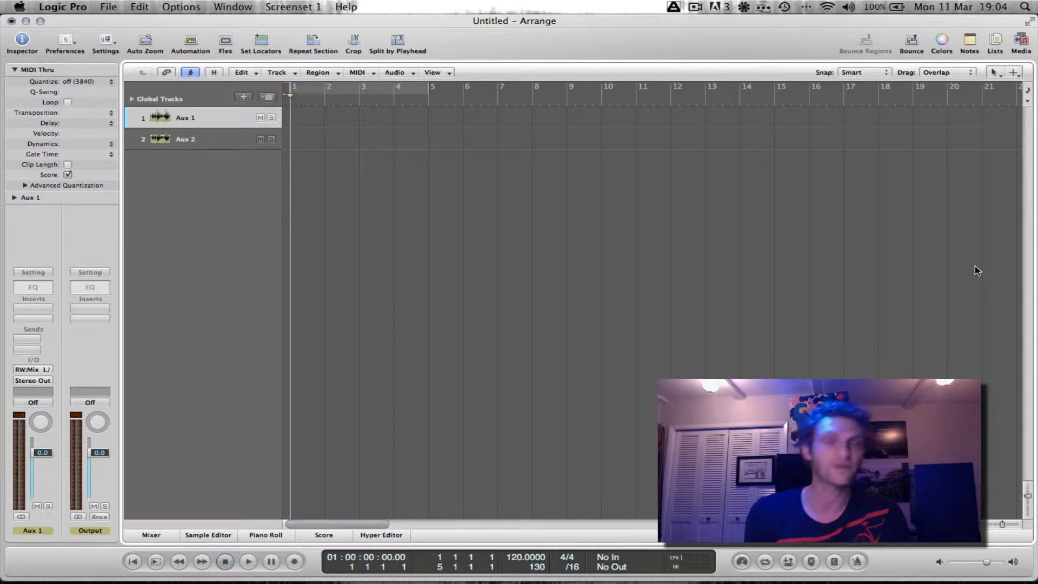
mouse_move(684, 212)
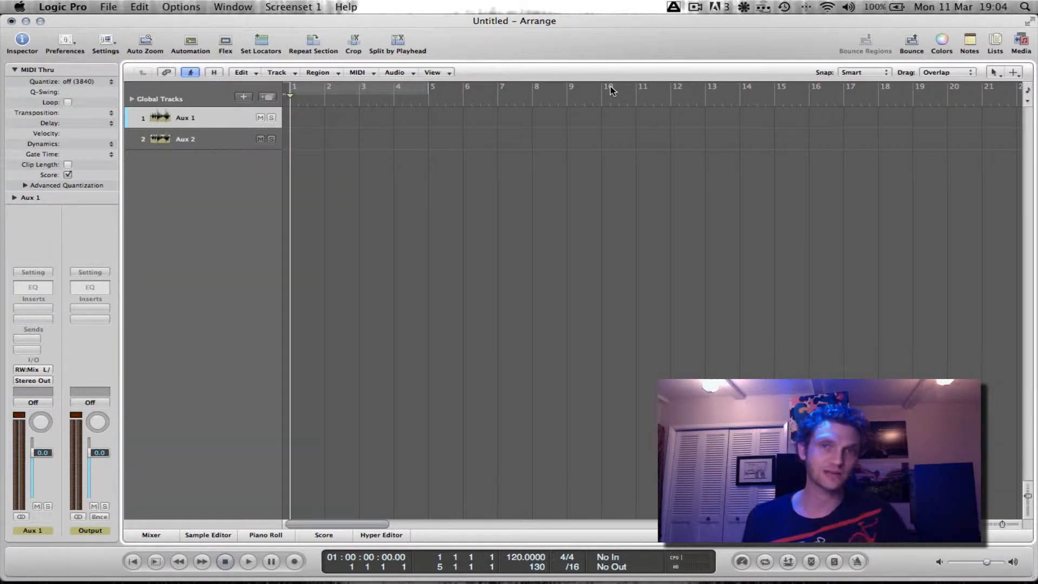
mouse_move(603, 59)
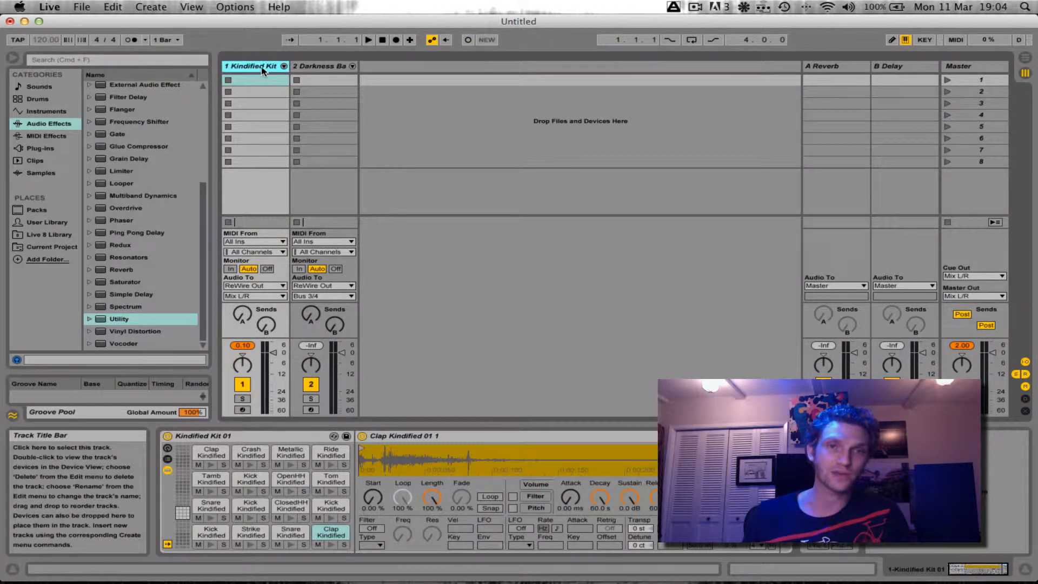
View the Kindified Kit and Darkness Bass devices in Live, then return to Logic Pro.
left_click(320, 66)
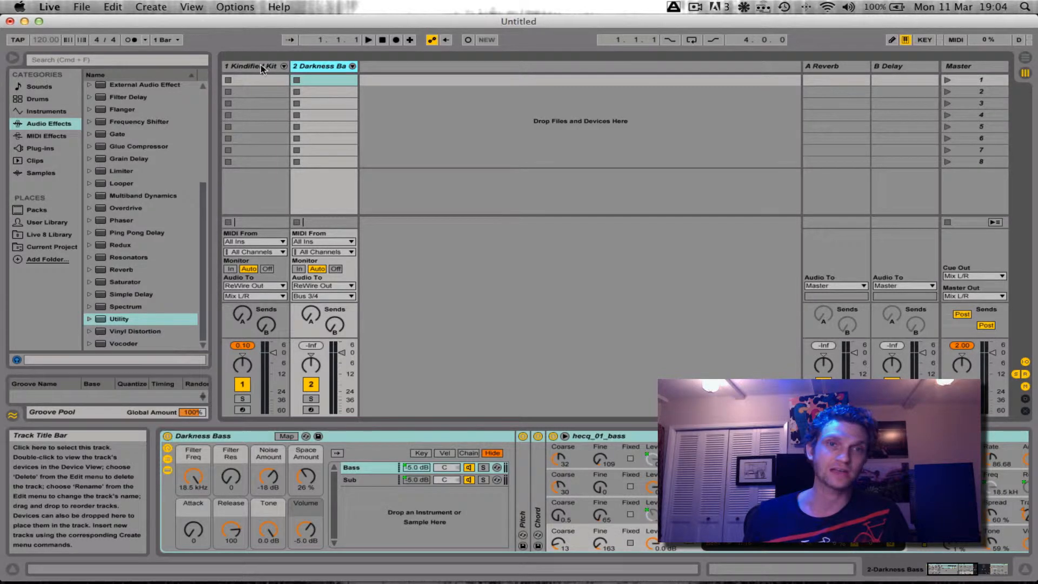
left_click(255, 66)
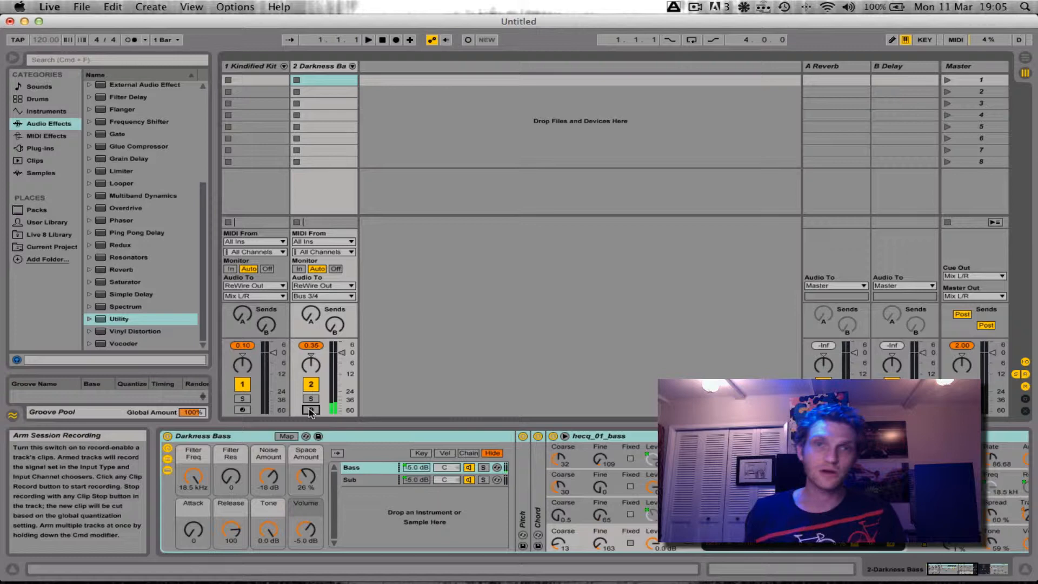
key("cmd+tab")
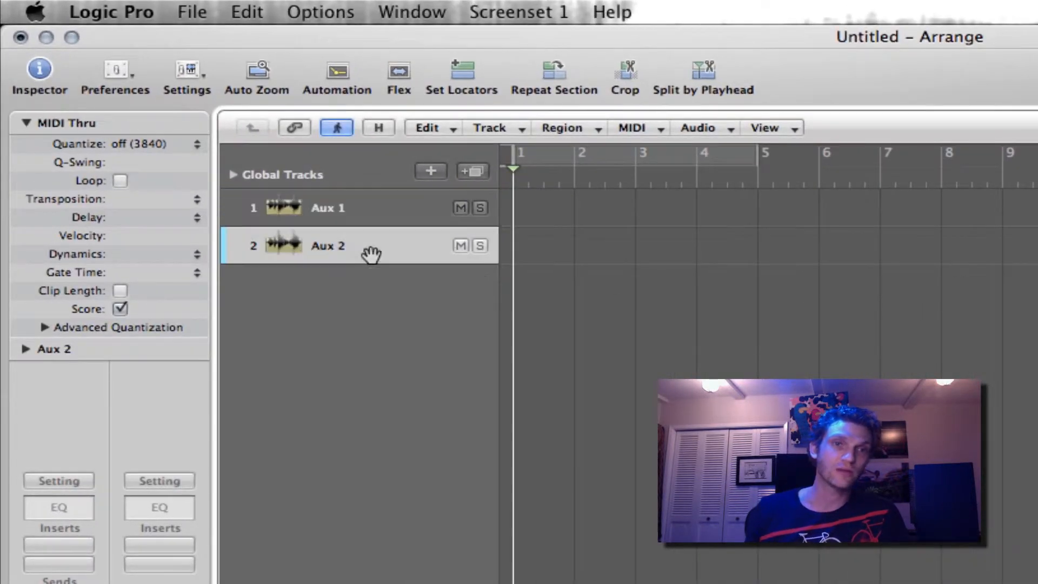
left_click(350, 208)
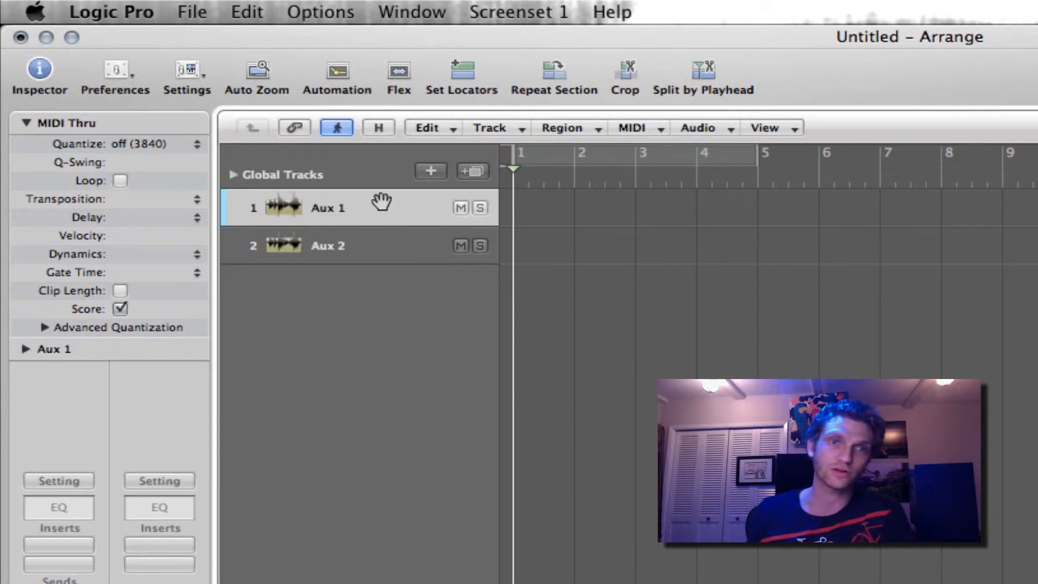
mouse_move(377, 244)
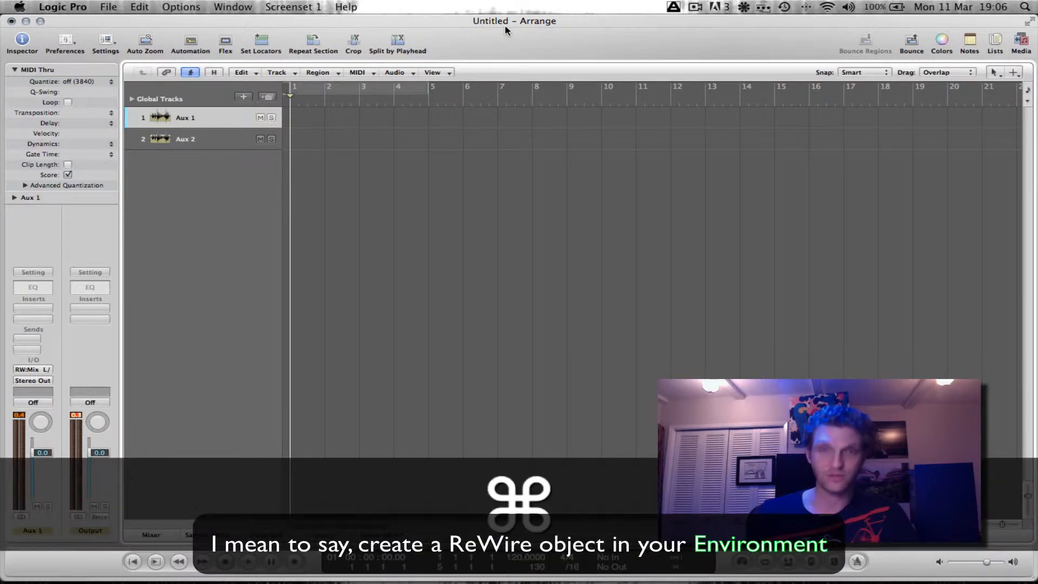
Open and maximize the Environment, add a second ReWire object, and select the first.
key("cmd+8")
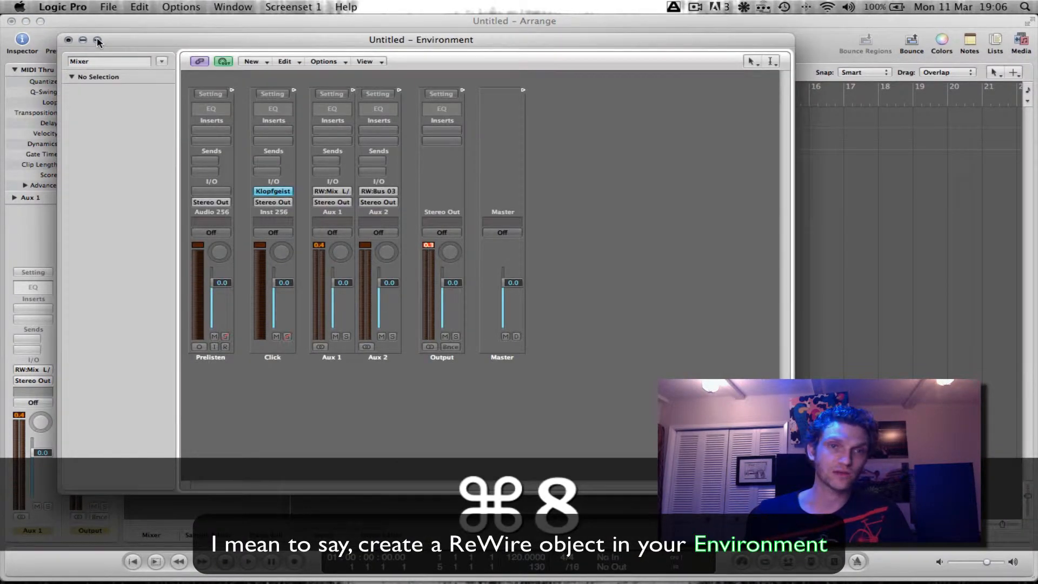
left_click(94, 41)
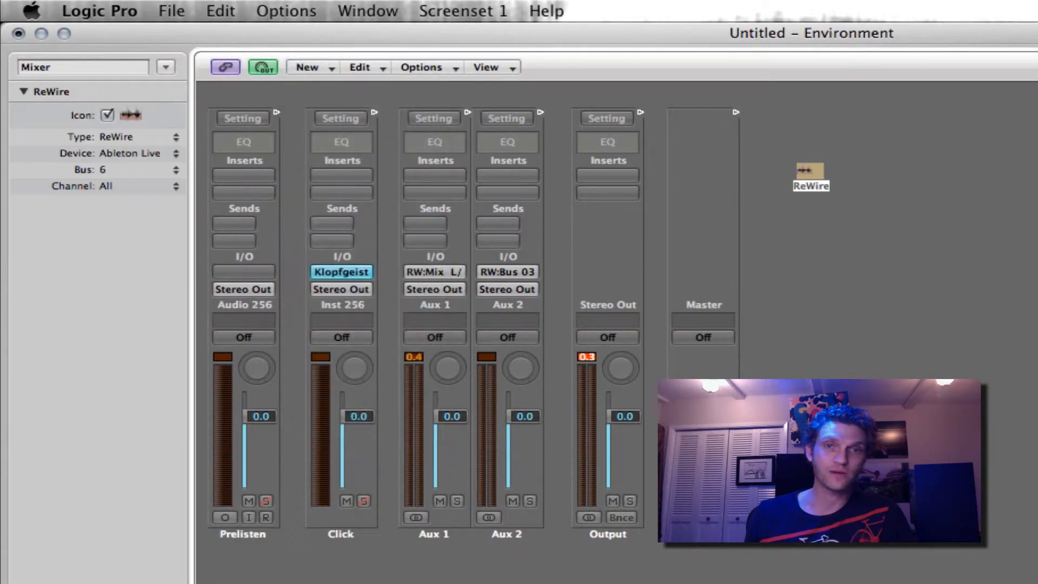
left_click(306, 67)
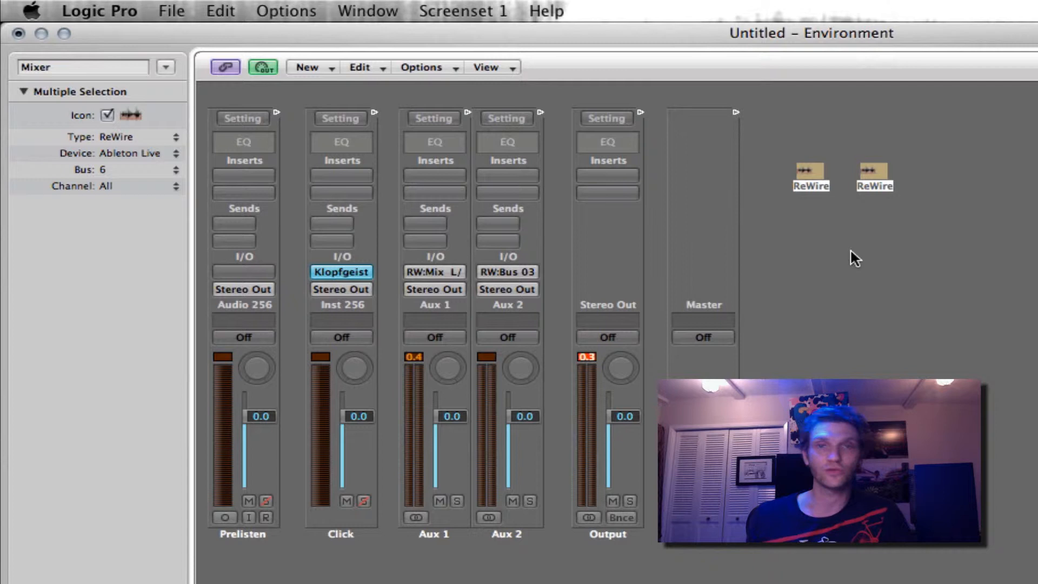
left_click(811, 170)
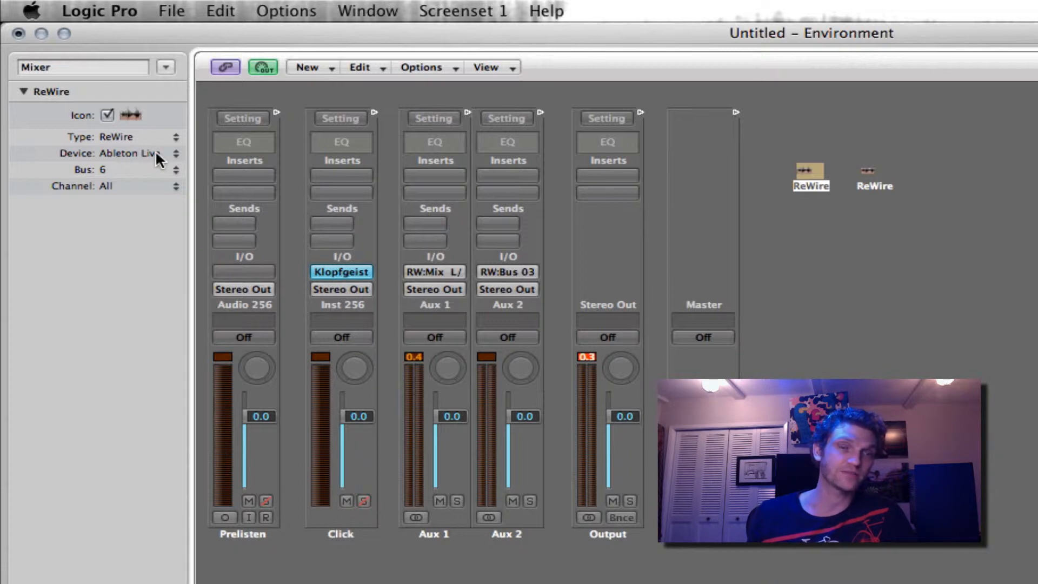
Keep the first ReWire object on Ableton Live and set its bus to 1.
left_click(146, 153)
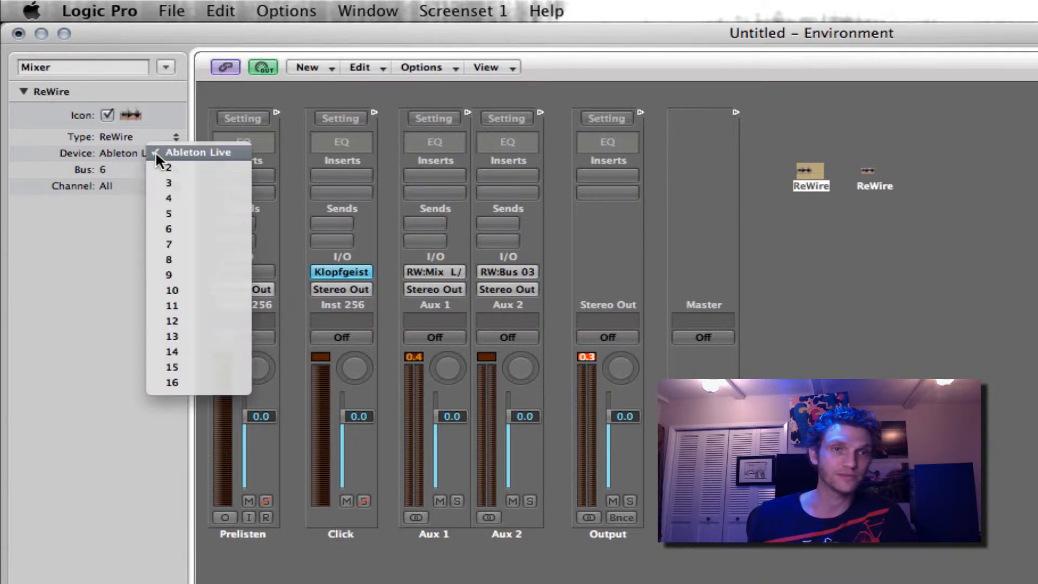
left_click(199, 152)
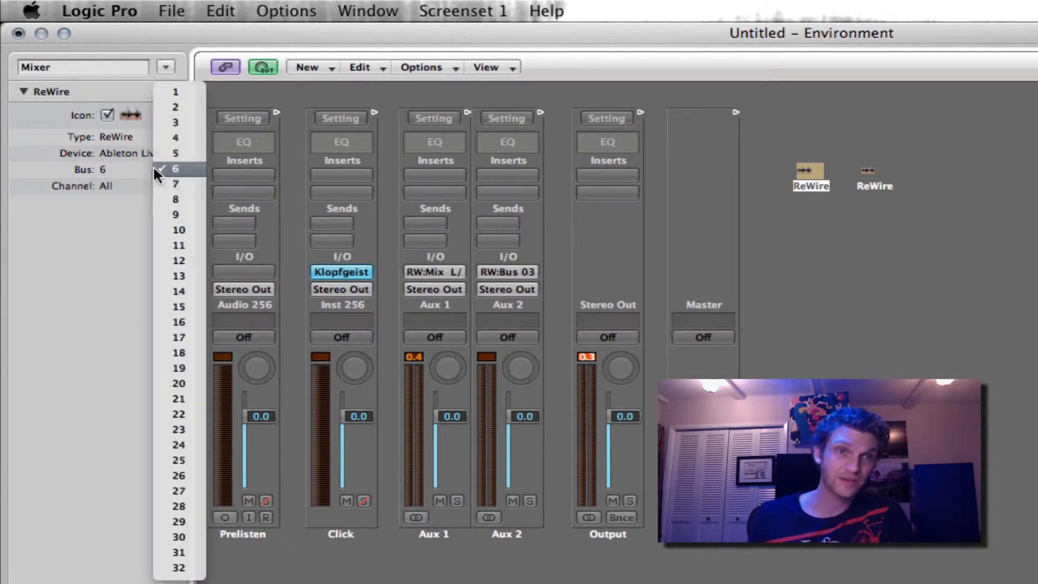
left_click(175, 93)
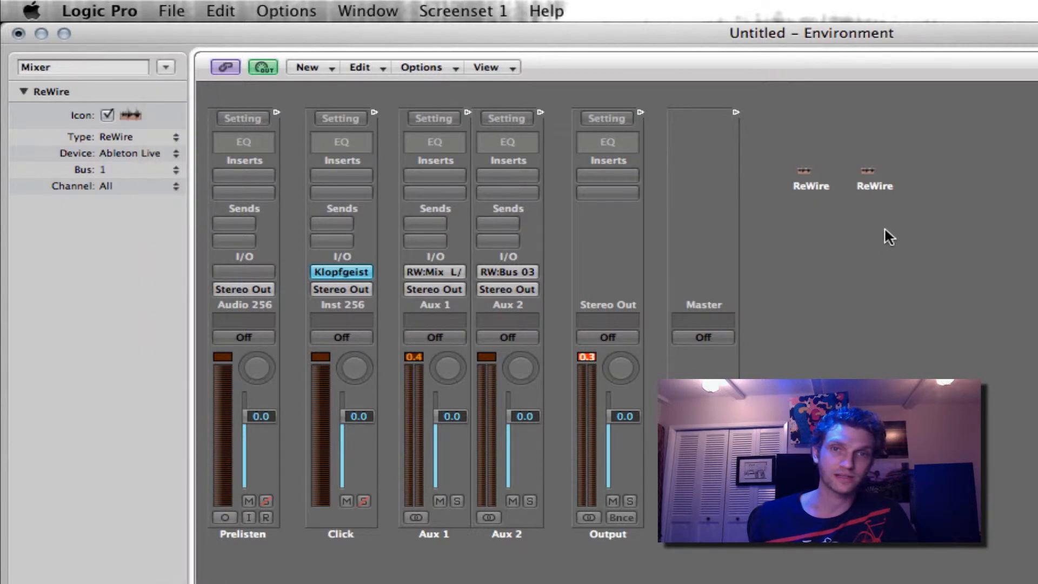
left_click(98, 170)
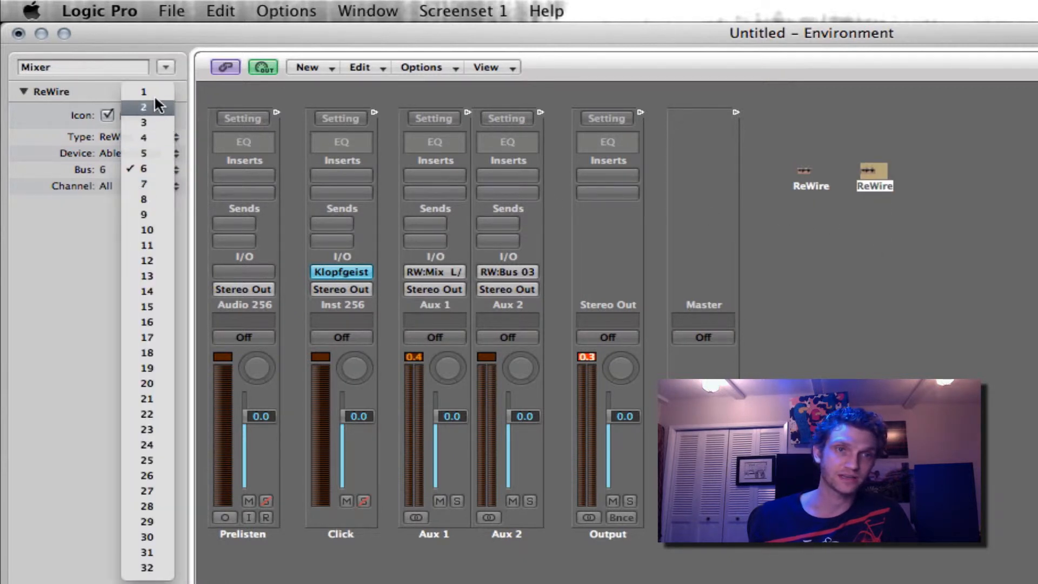
left_click(142, 92)
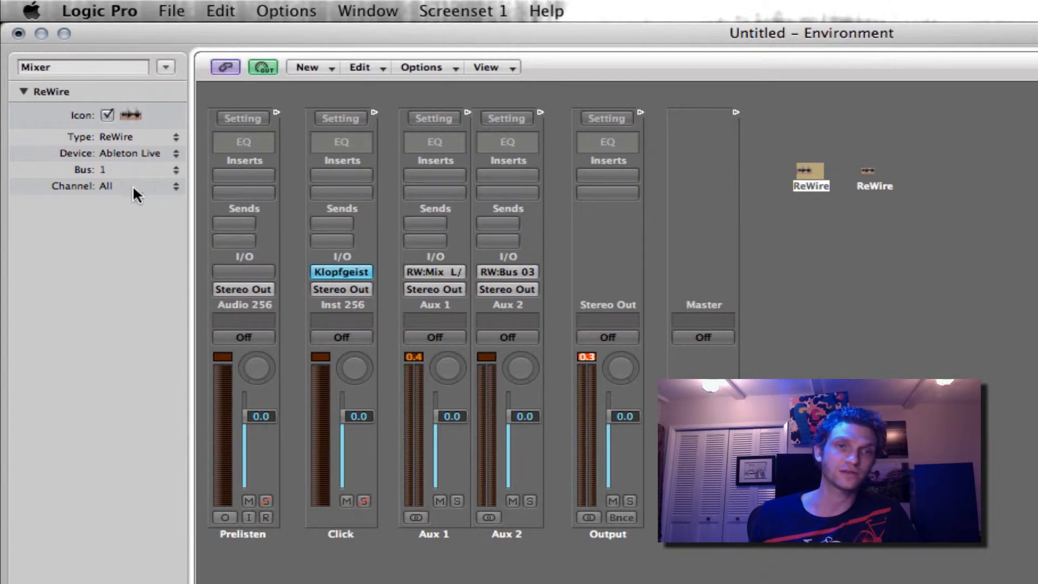
left_click(108, 185)
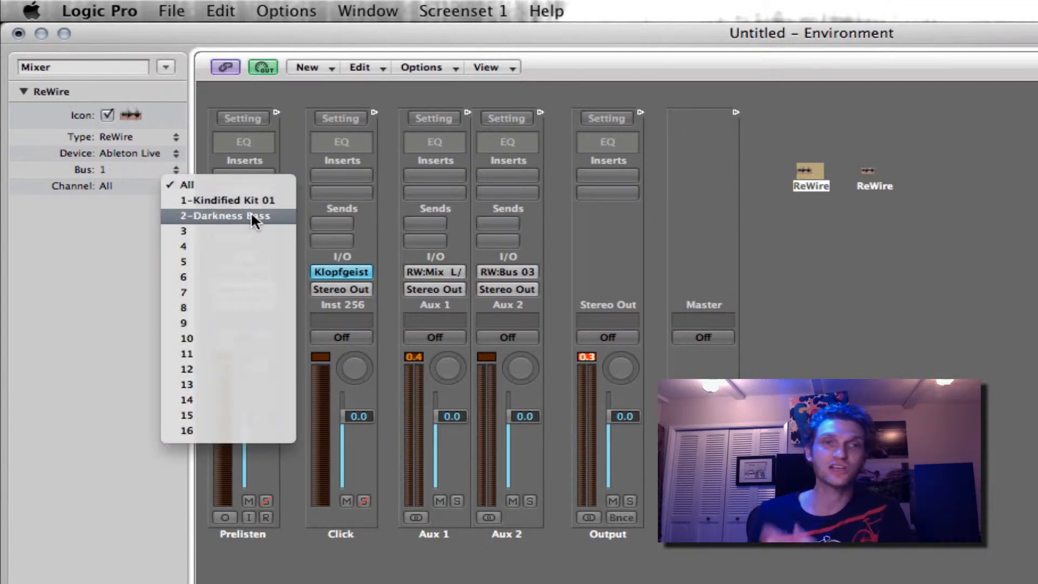
mouse_move(261, 213)
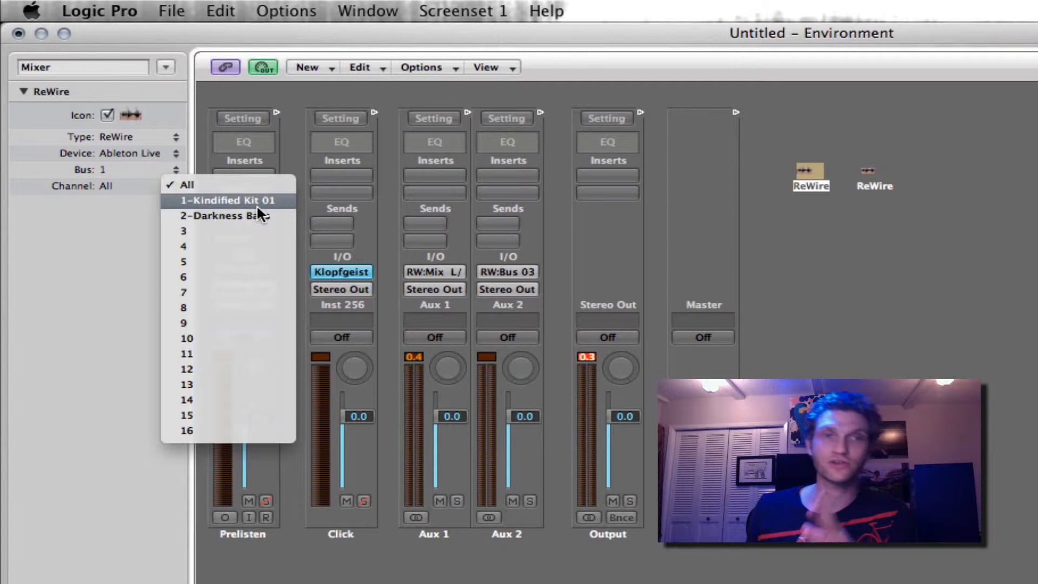
mouse_move(264, 217)
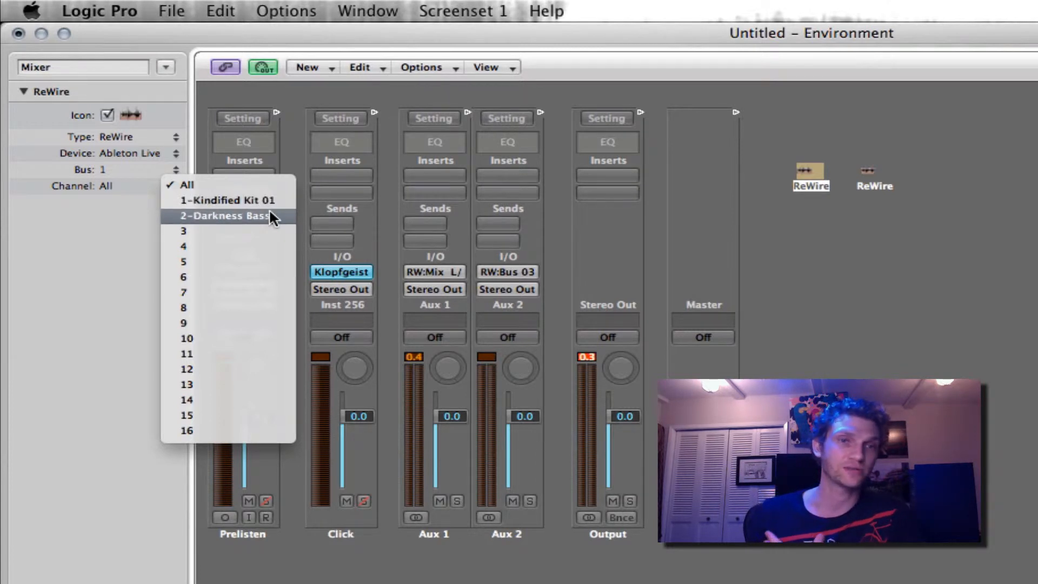
left_click(223, 215)
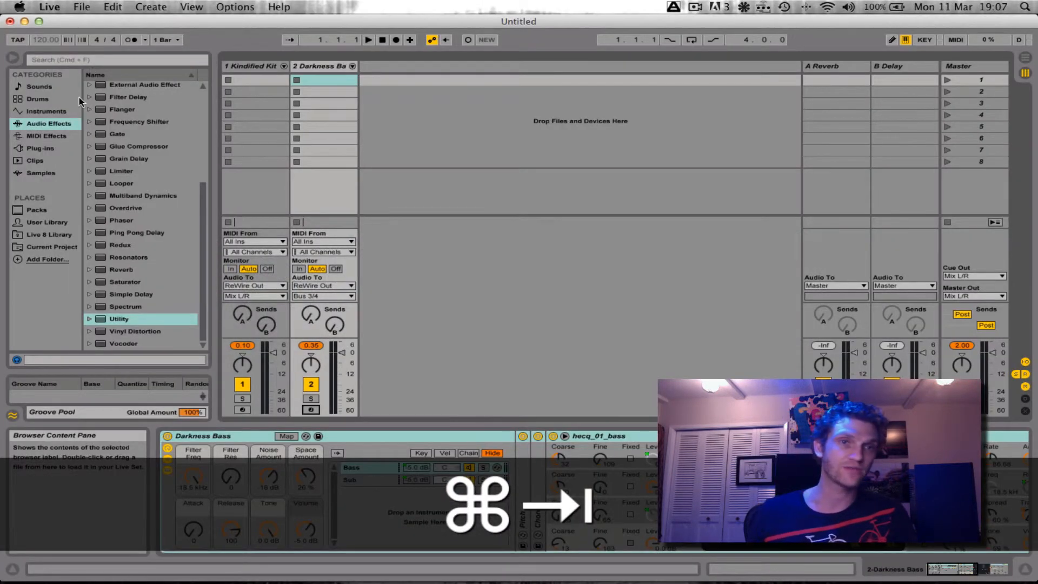
Browse Live's Instruments to a Collision preset category.
left_click(38, 111)
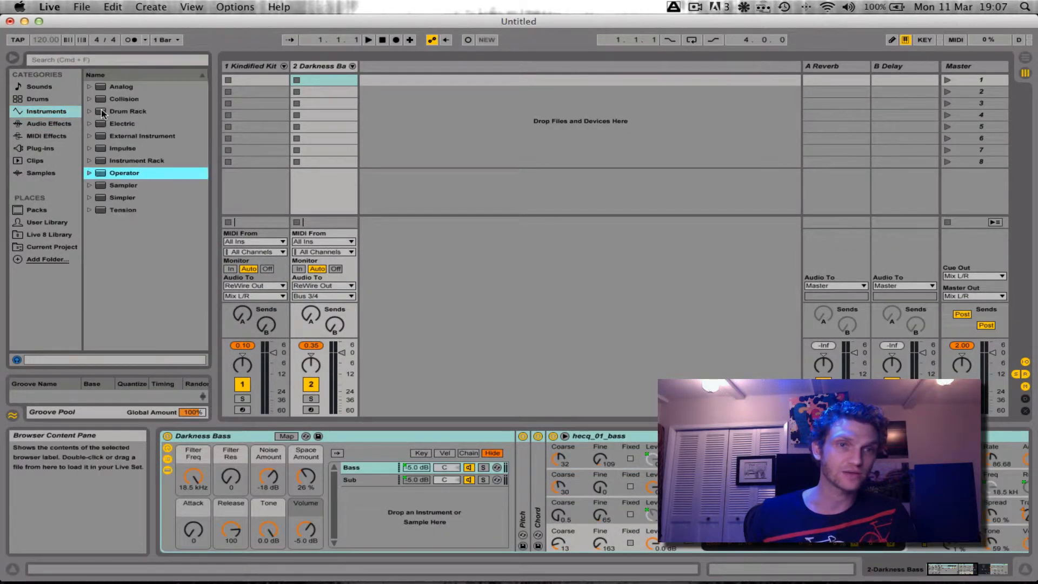
left_click(94, 98)
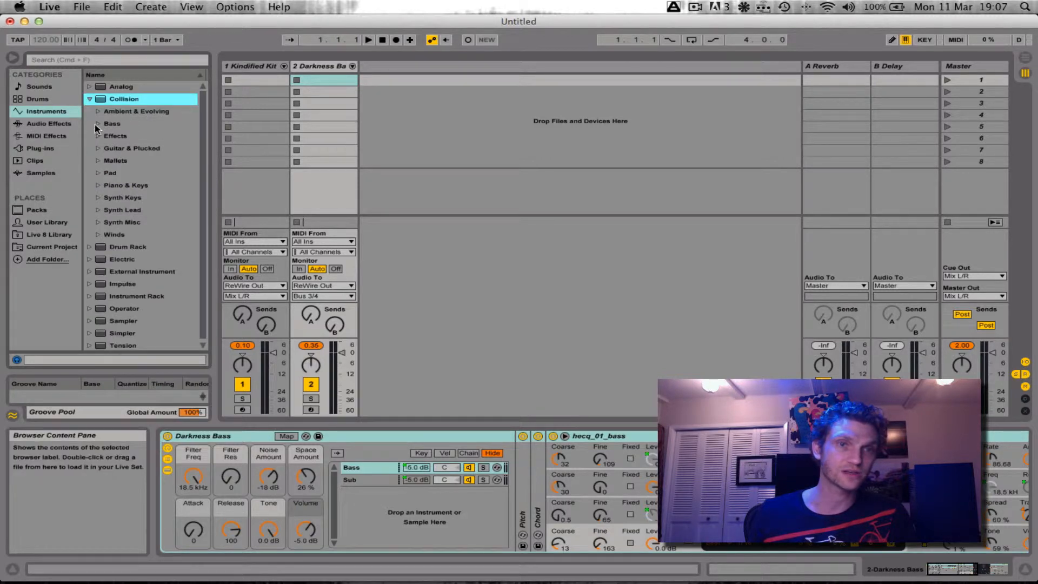
left_click(98, 136)
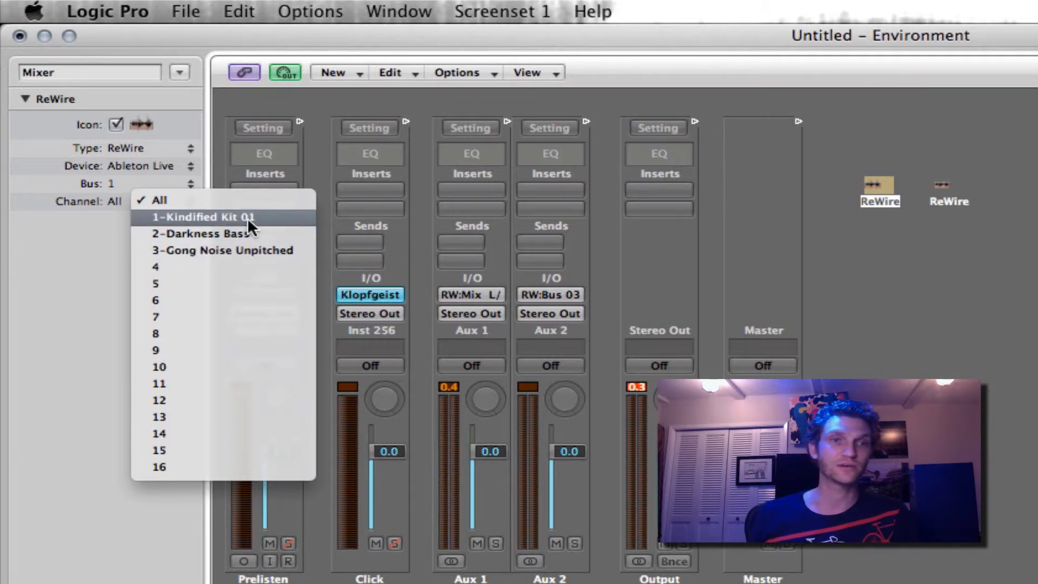
Assign the Kindified Kit 01 and Darkness Bass channels to the two ReWire objects.
left_click(203, 217)
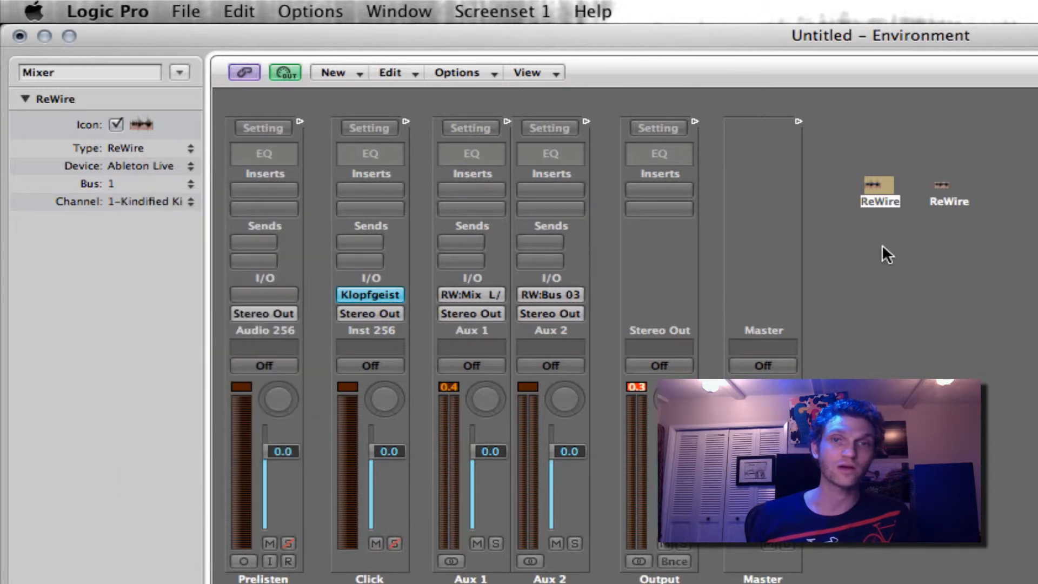
left_click(949, 184)
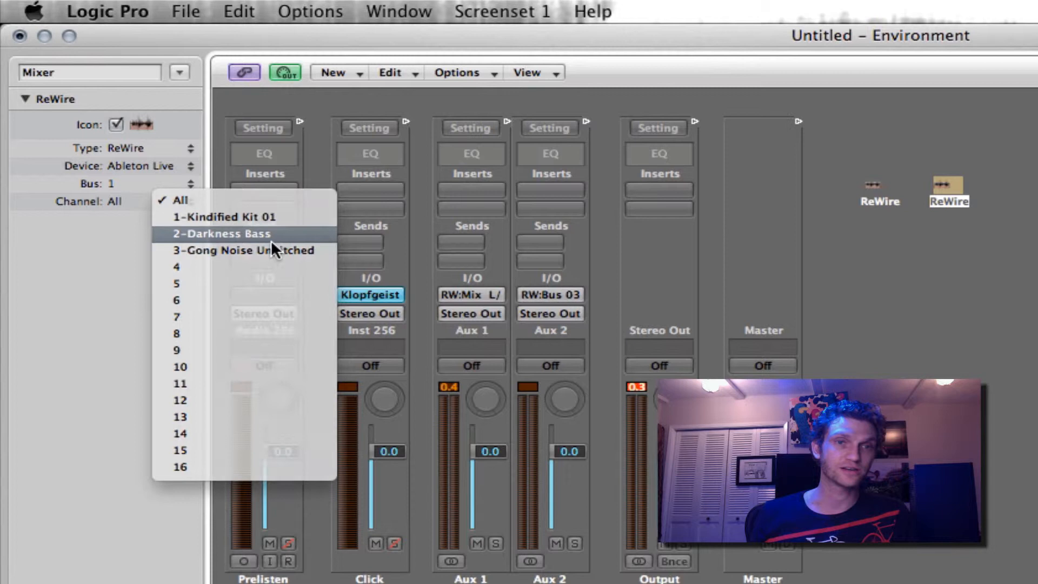
left_click(216, 217)
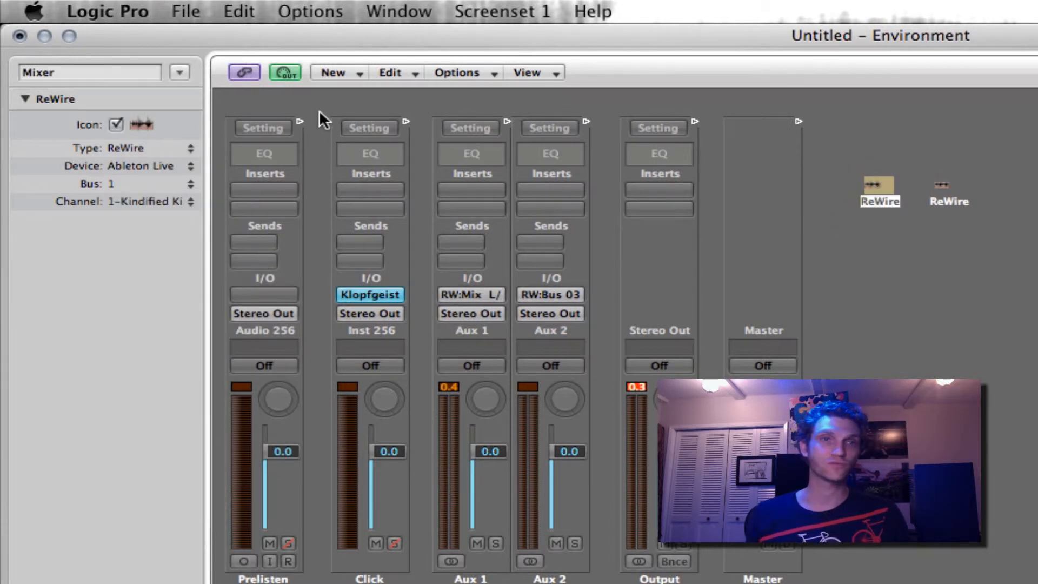
Rename the ReWire objects Kit and Bass and close the Environment.
type("Kit")
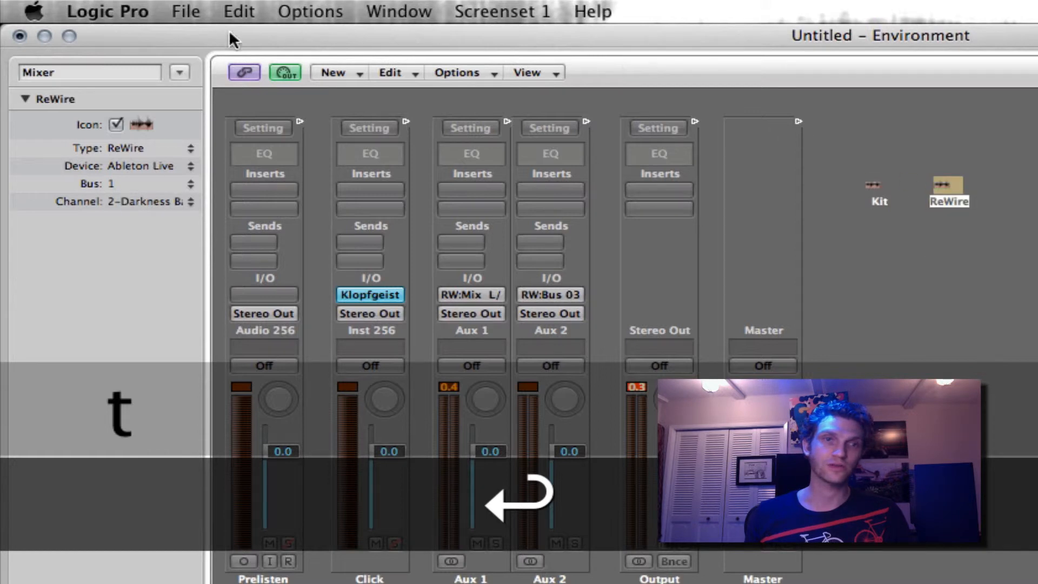
type("Bas")
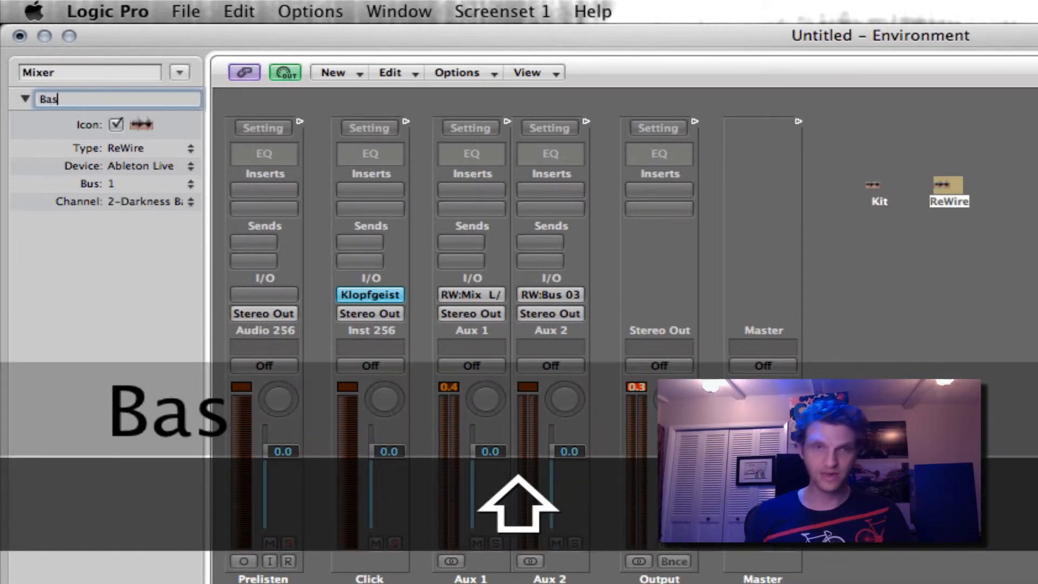
key("Return")
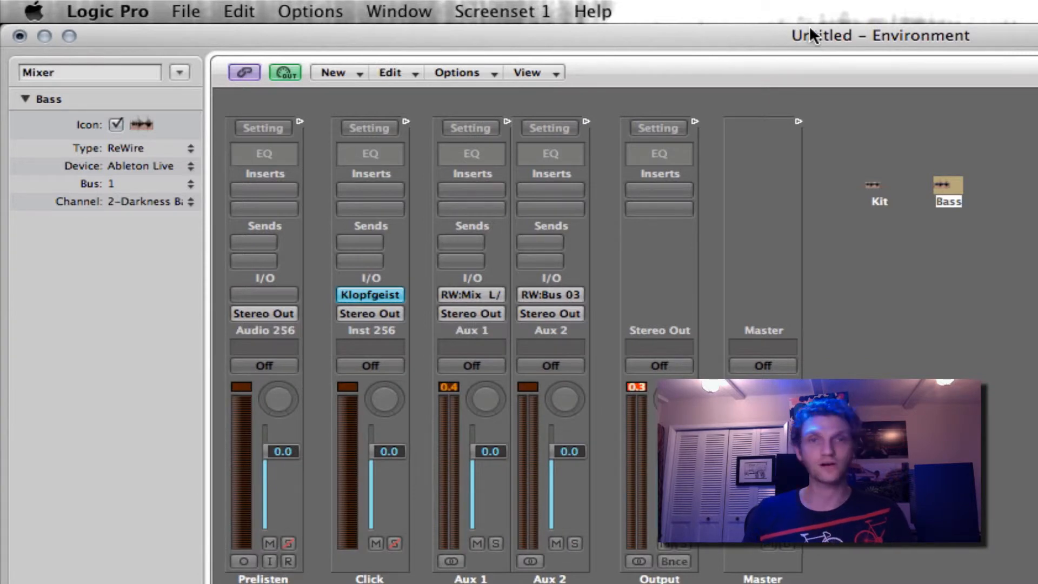
key("Cmd+w")
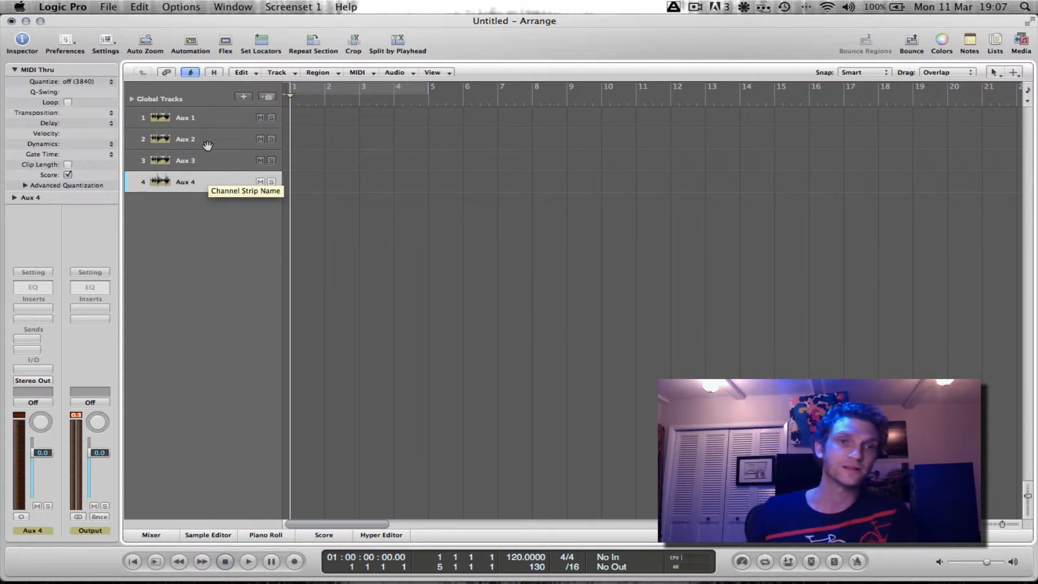
Reassign Aux 3 to the Kit object and Aux 4 to Bass, then switch to Live.
left_click(186, 161)
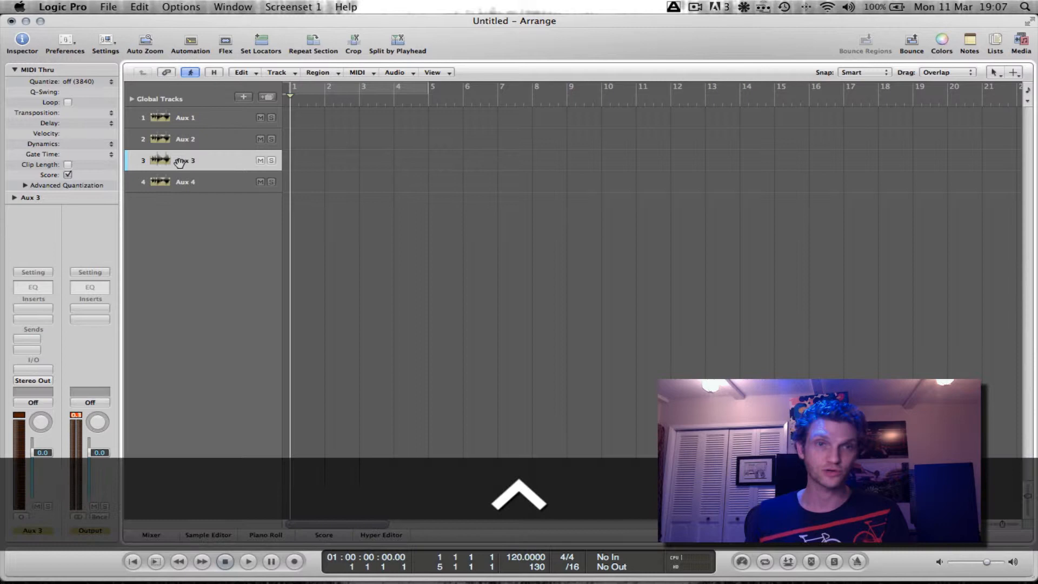
right_click(178, 160)
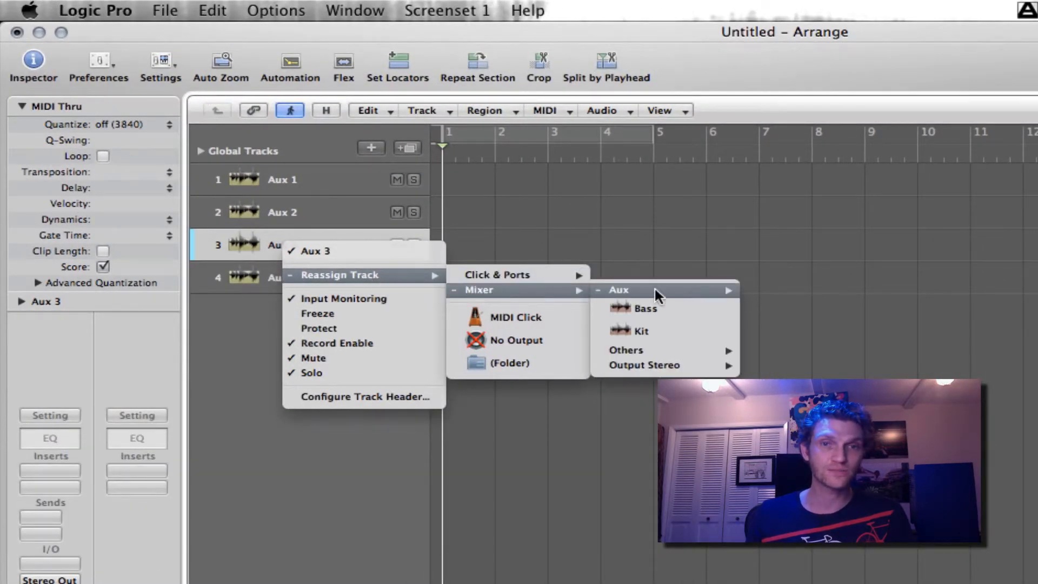
left_click(641, 331)
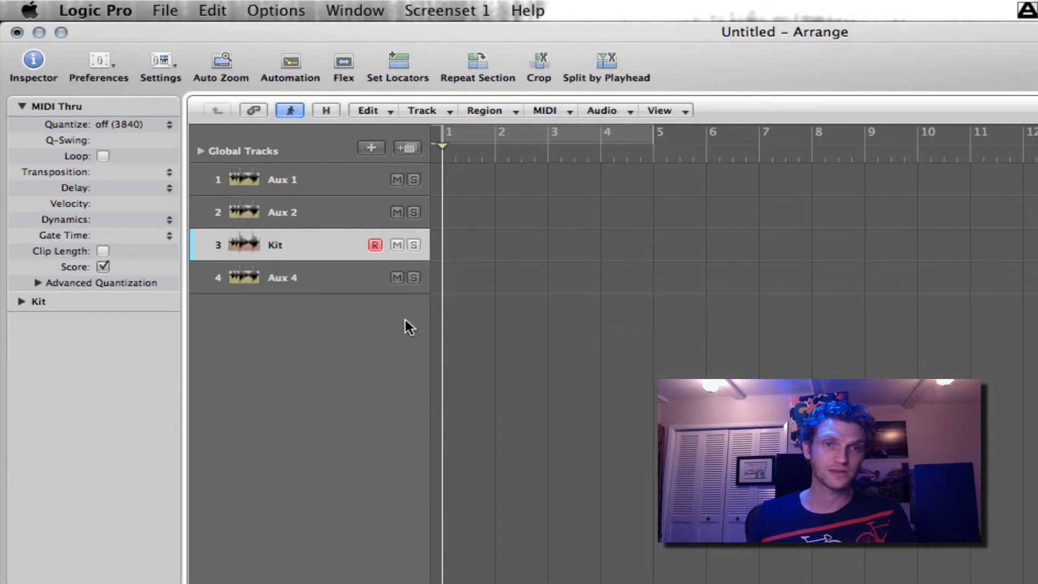
mouse_move(287, 279)
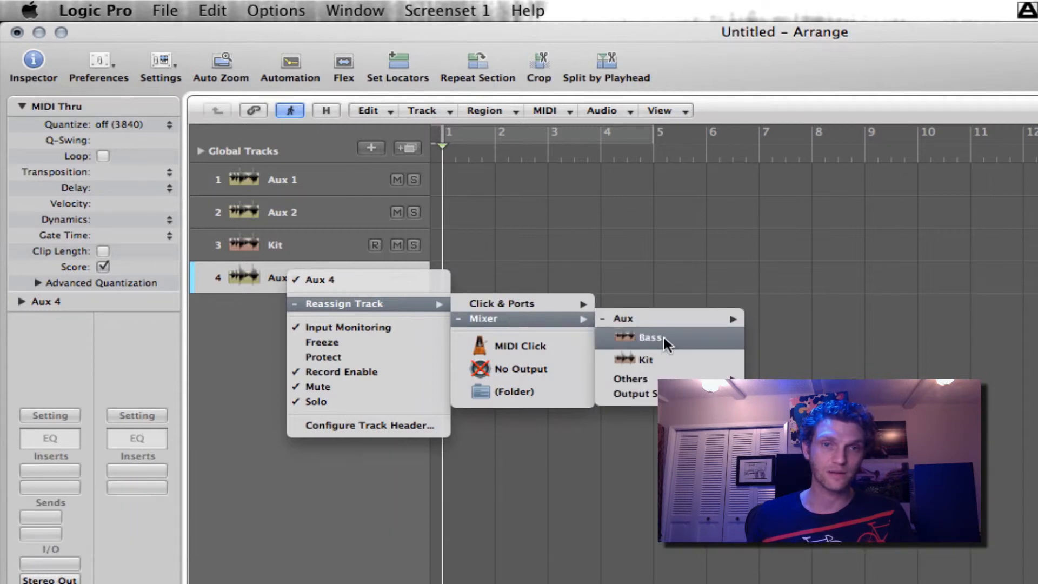
left_click(650, 338)
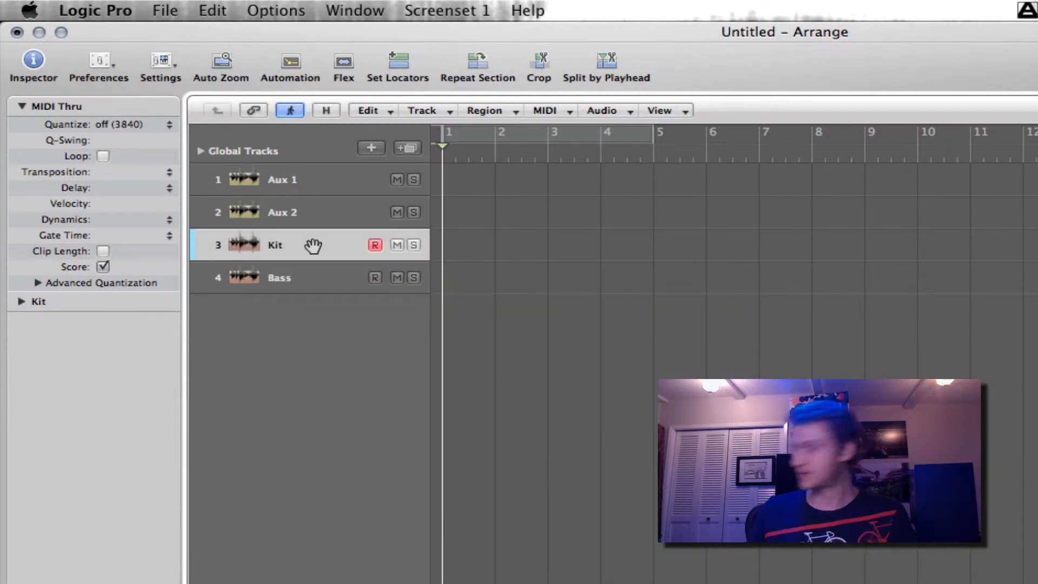
key("Cmd+Tab")
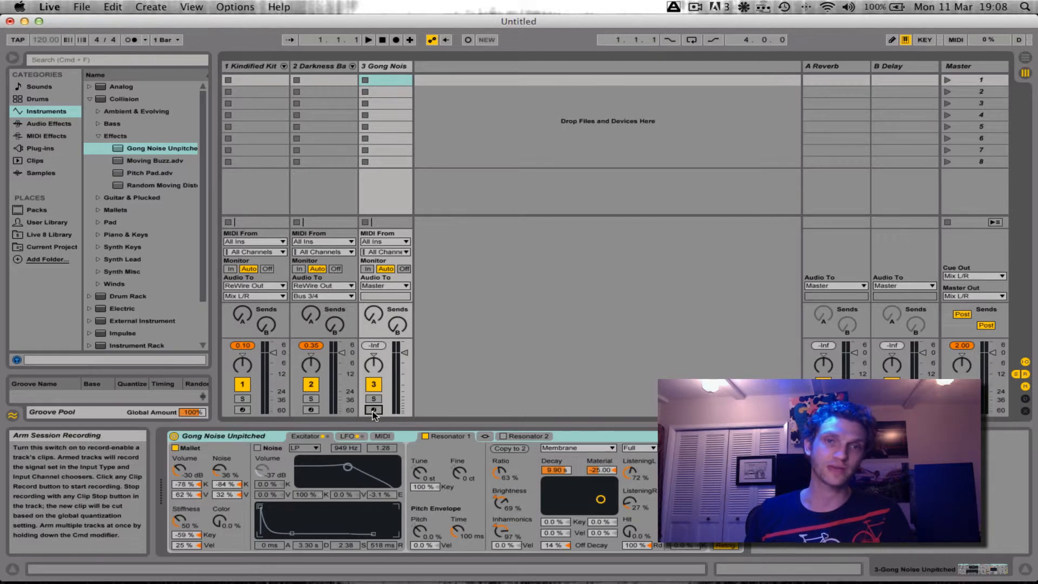
left_click(385, 66)
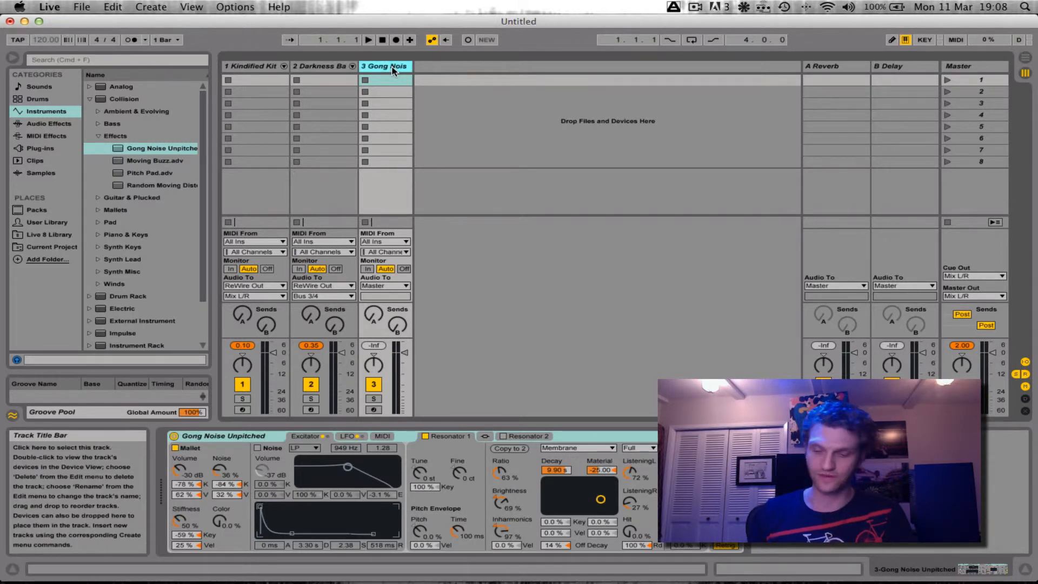
key("cmd+tab")
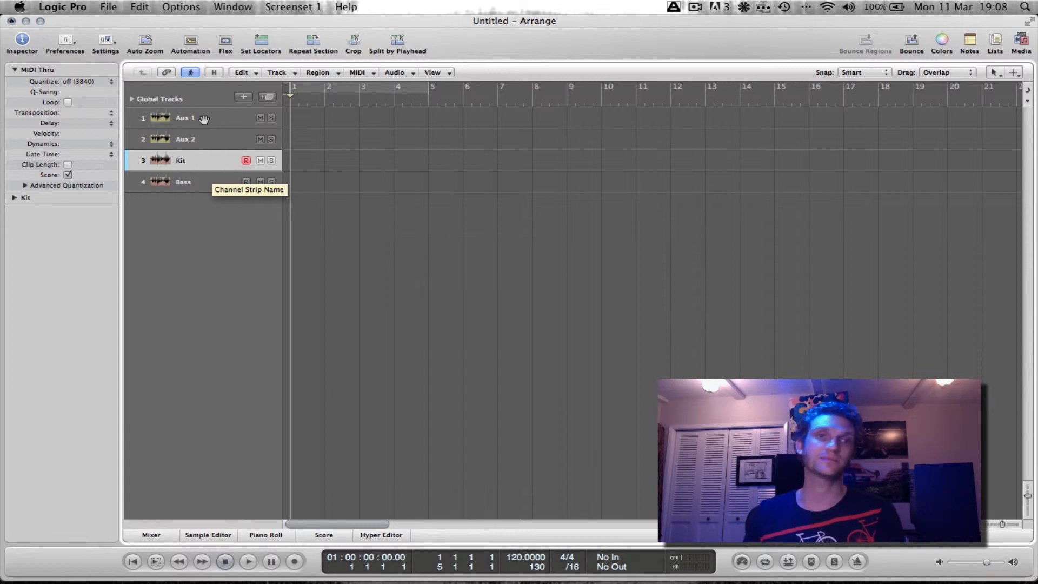
left_click(183, 182)
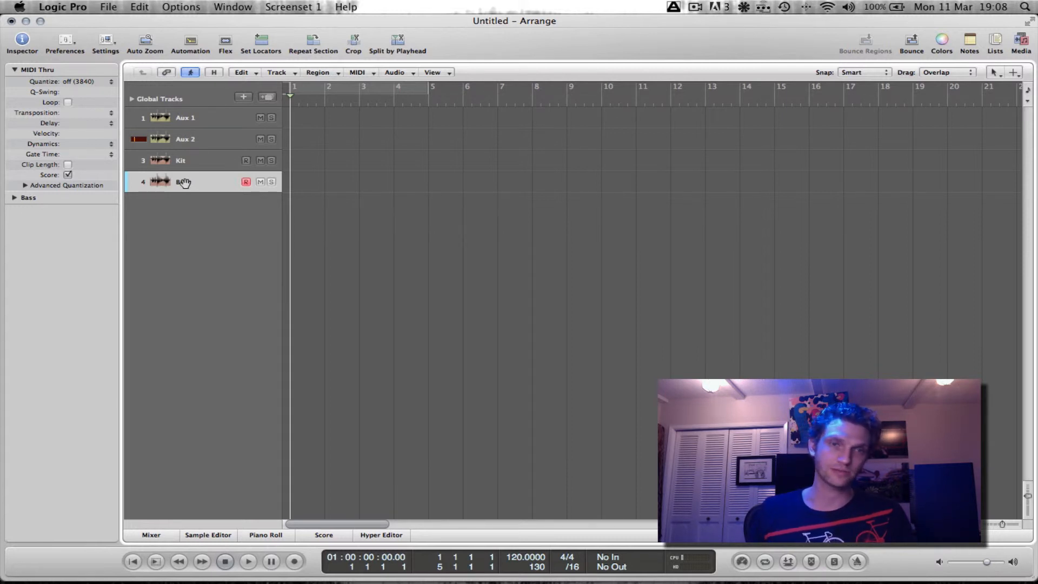
left_click(186, 139)
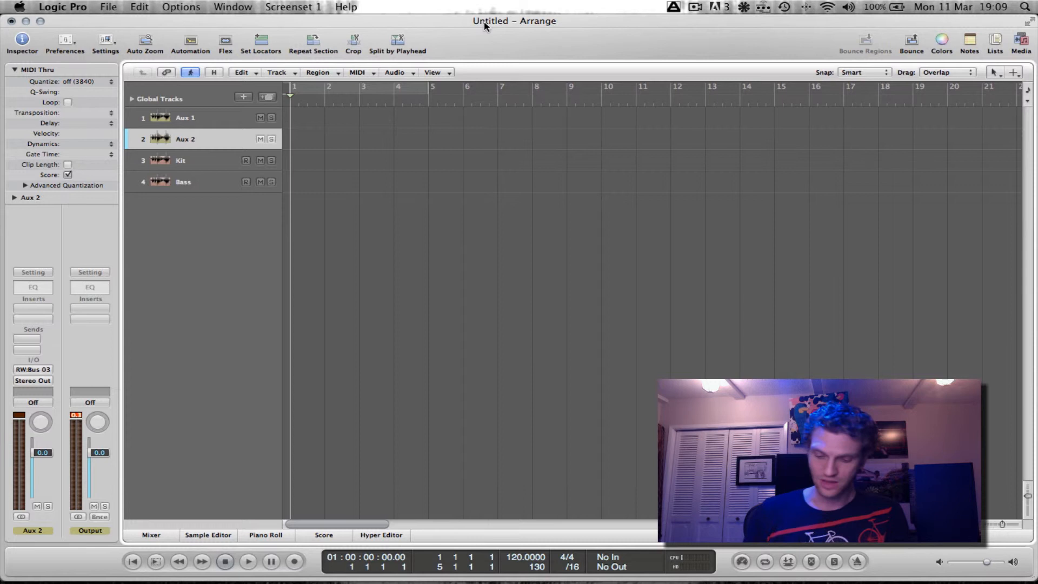
key("cmd+,")
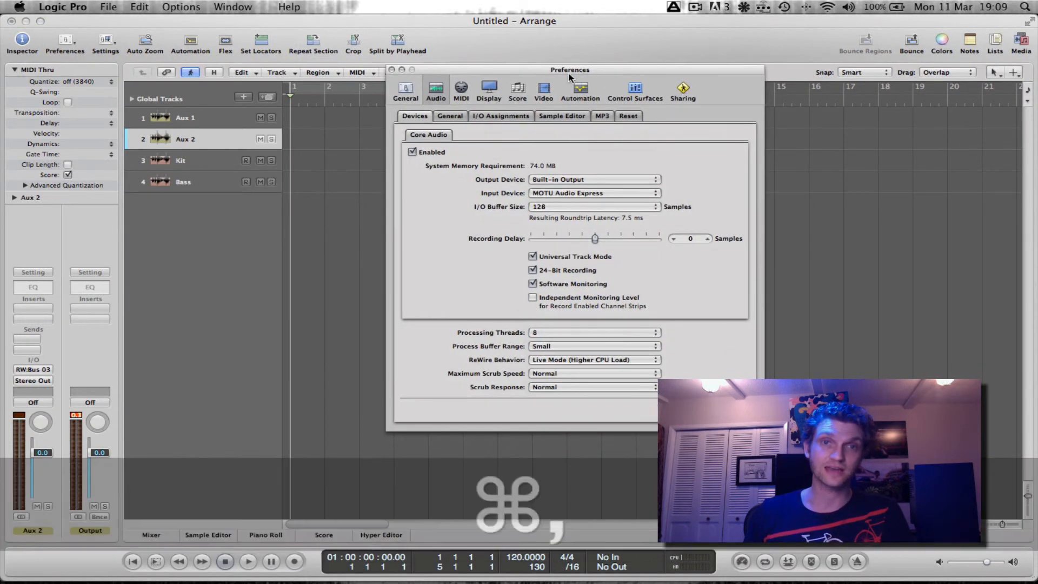
mouse_move(458, 384)
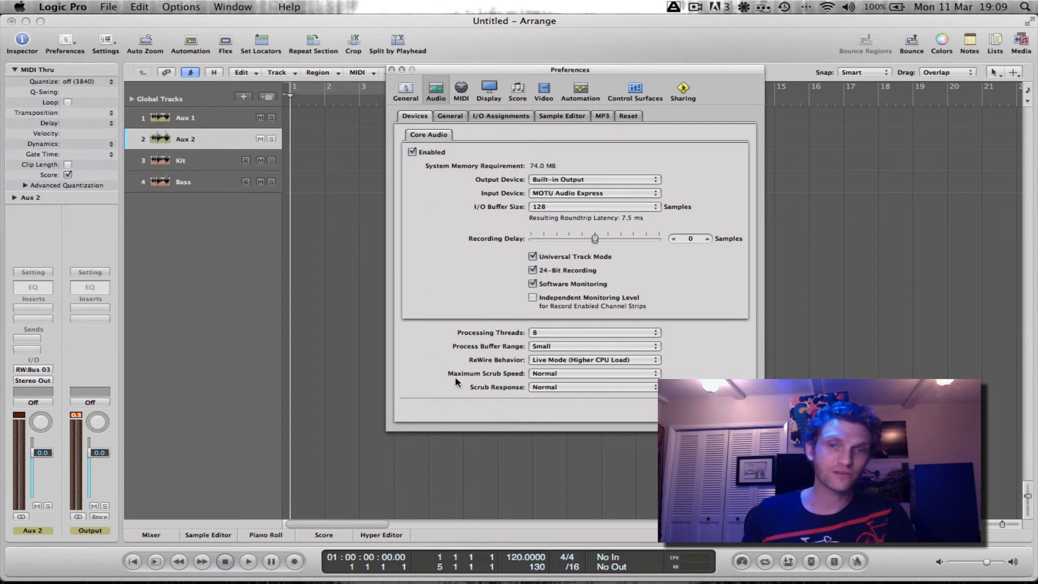
mouse_move(520, 365)
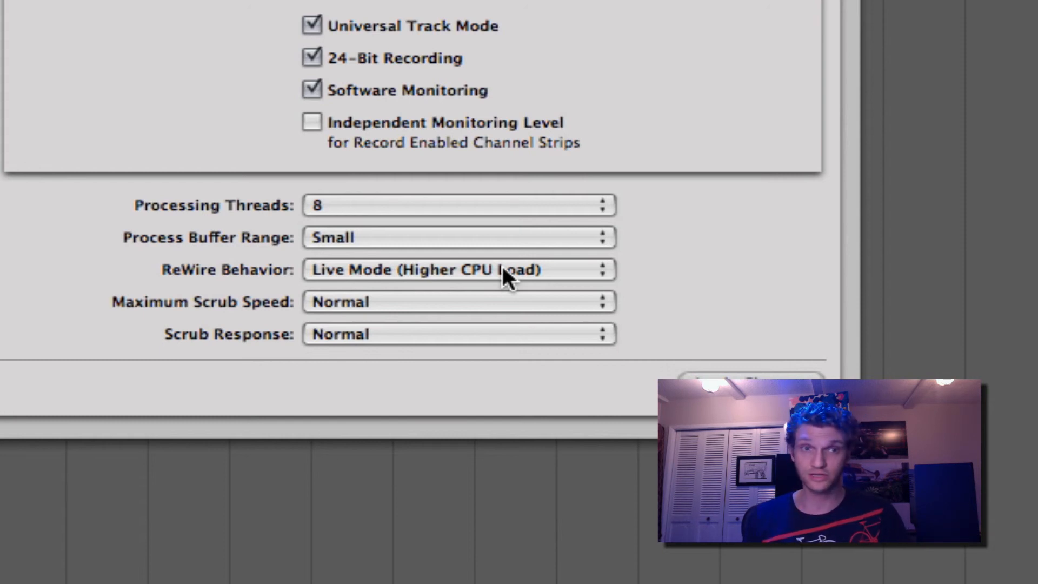
mouse_move(490, 298)
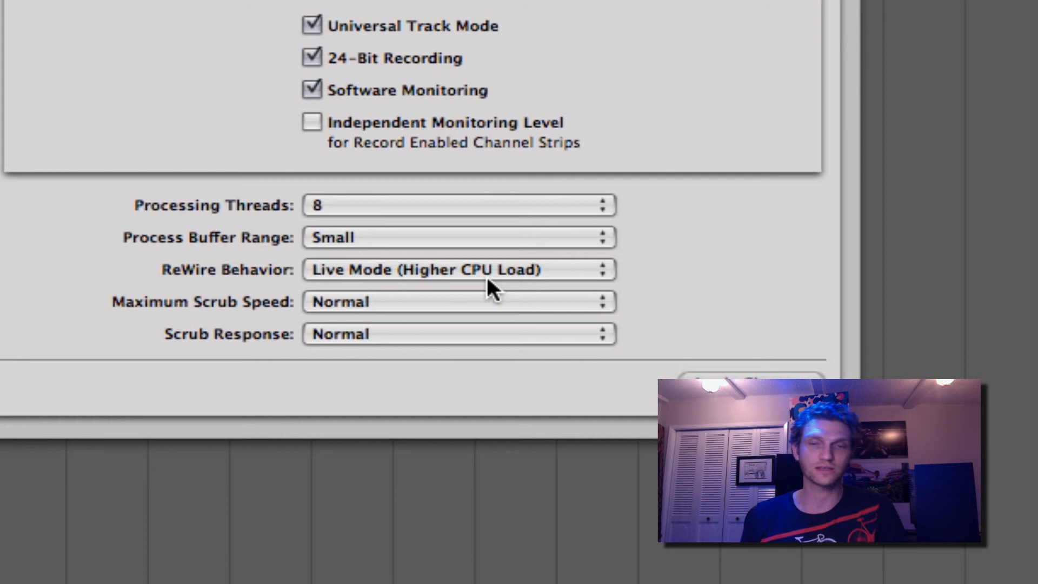
mouse_move(521, 276)
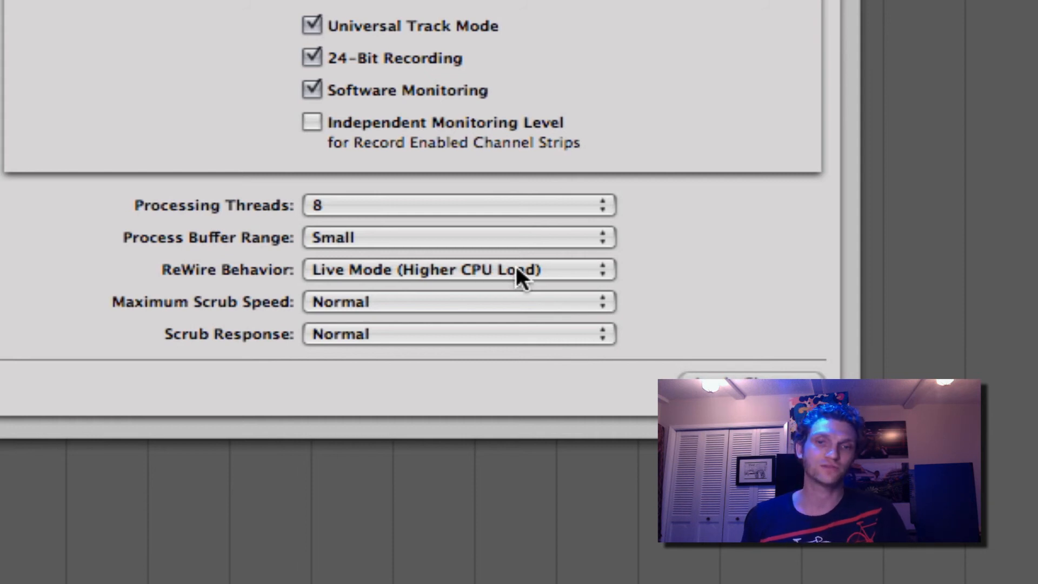
Set ReWire Behavior in Audio Devices preferences to Playback Mode.
left_click(456, 270)
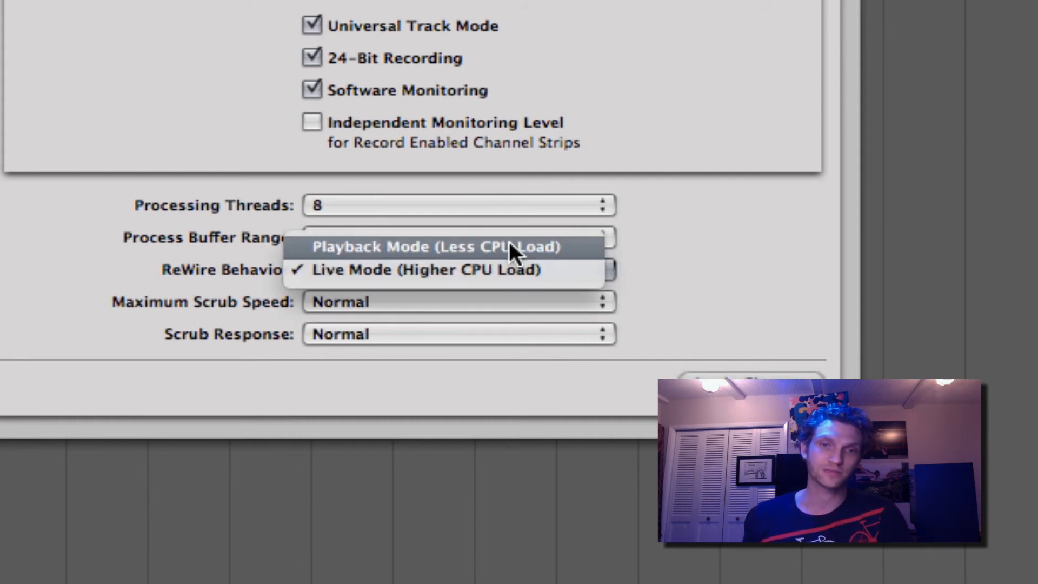
left_click(438, 247)
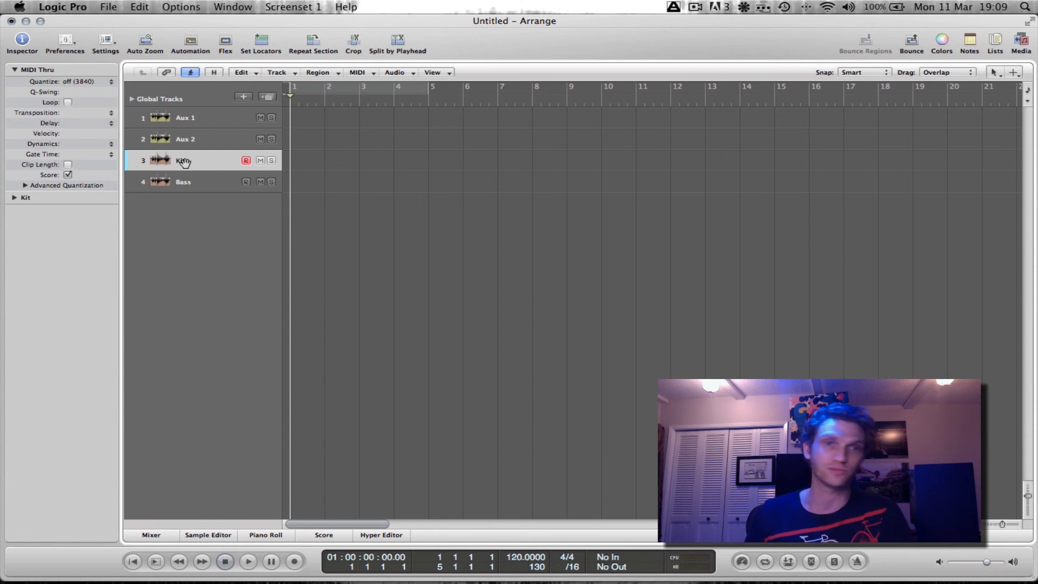
Reopen Preferences and set ReWire Behavior to Live Mode (Higher CPU Load).
key("cmd+,")
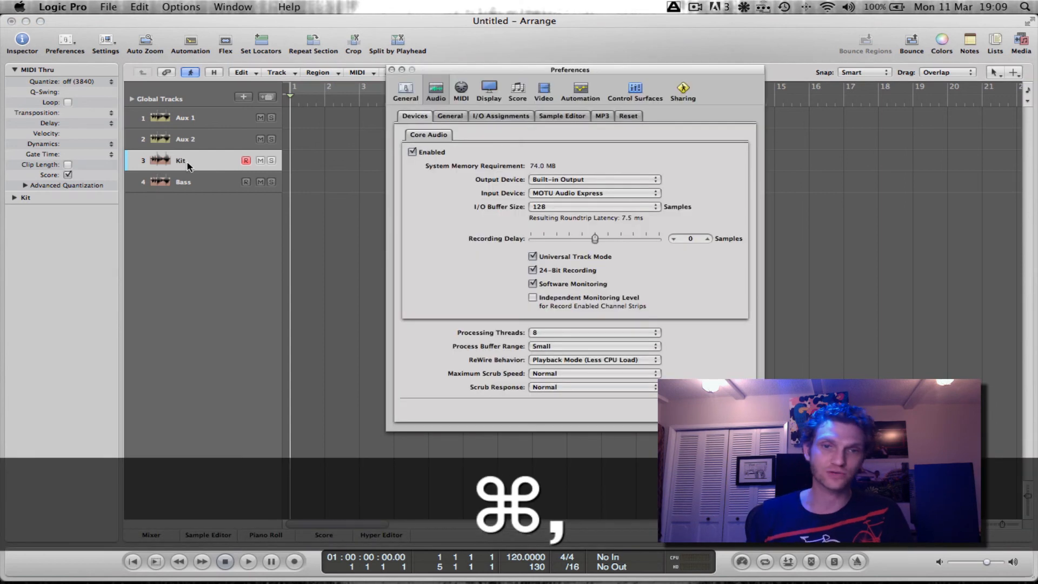
left_click(595, 359)
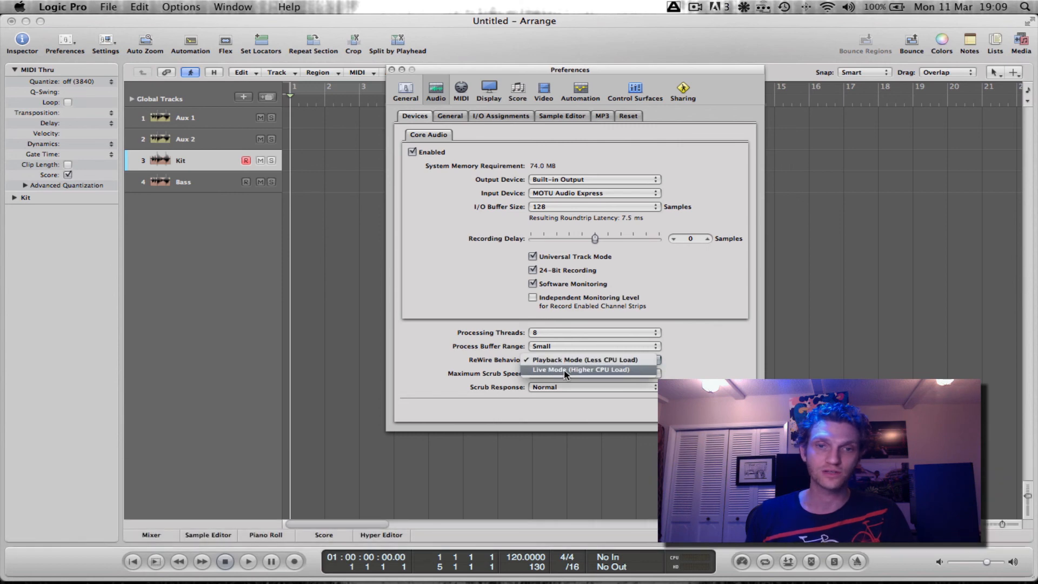
left_click(580, 369)
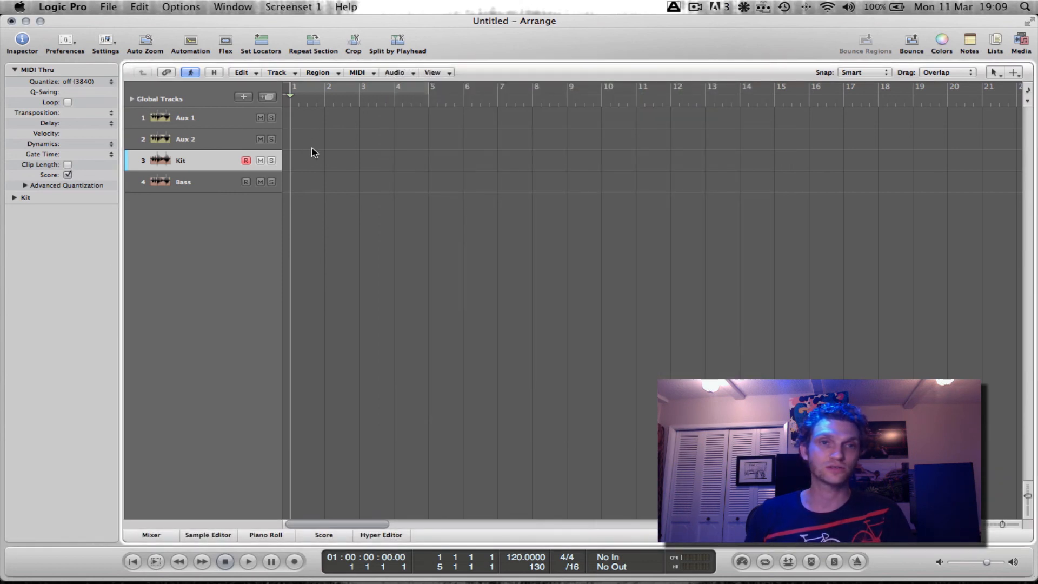